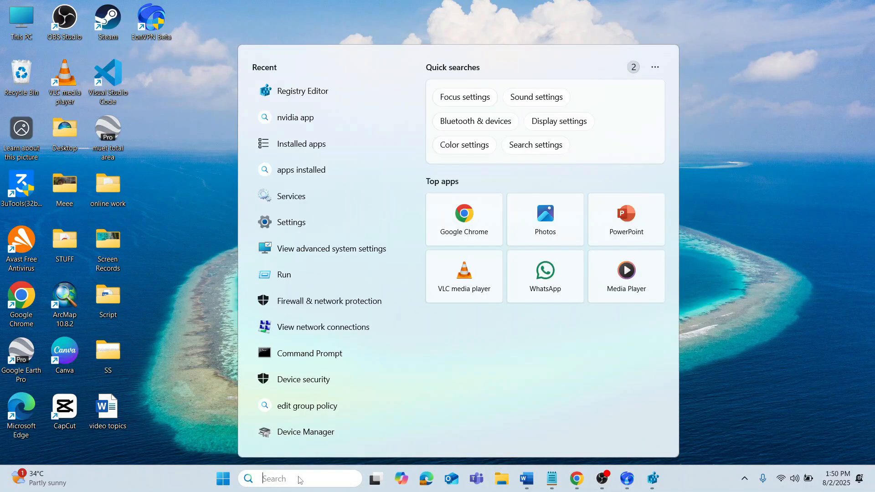
Launch Registry Editor from Windows Search by searching for 'regis'.
text(regis)
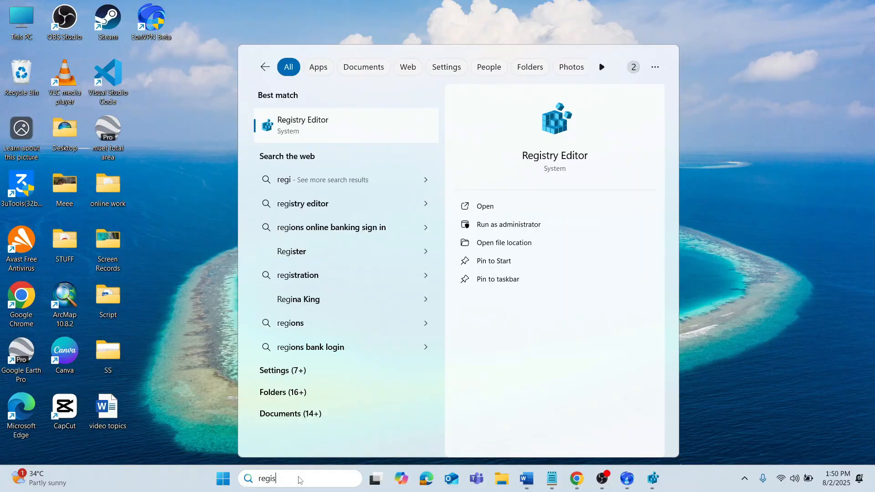
click(302, 125)
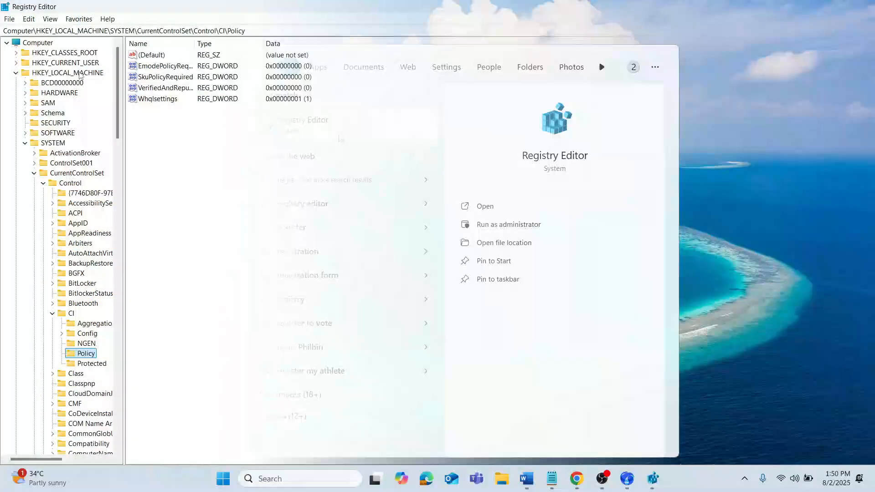
Select and expand the HKEY_LOCAL_MACHINE hive in the key tree.
click(69, 73)
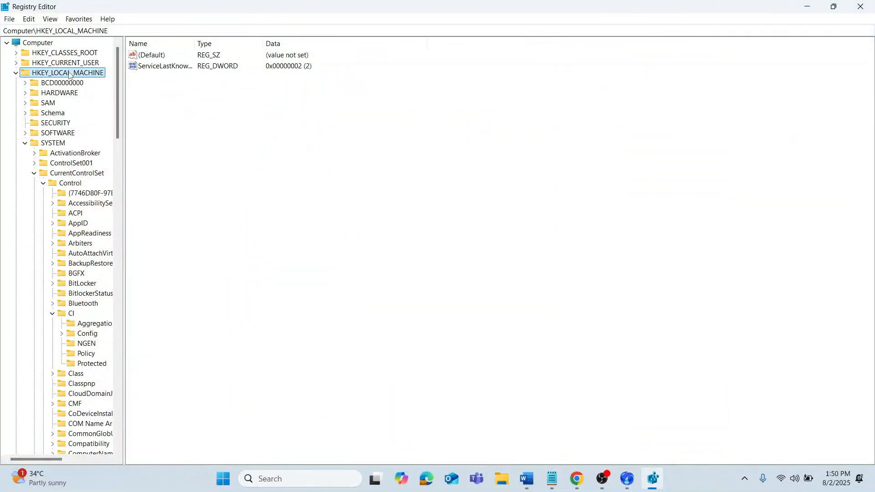
click(15, 73)
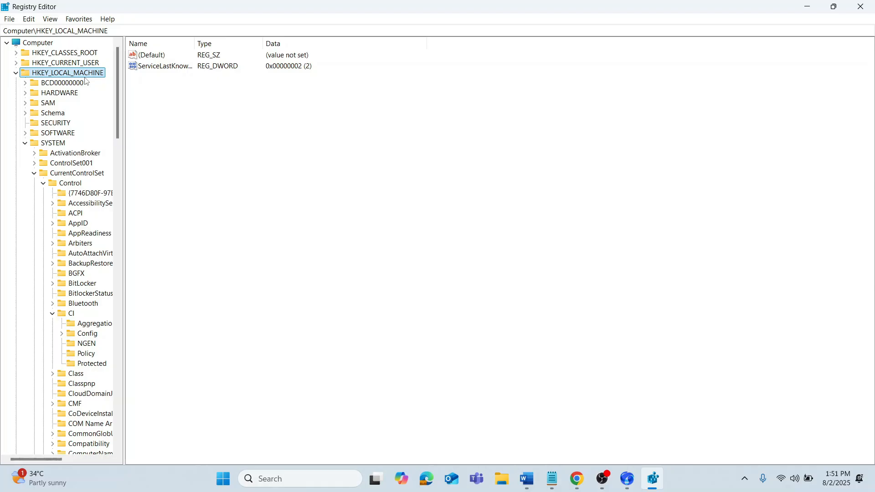
mouse_move(75, 173)
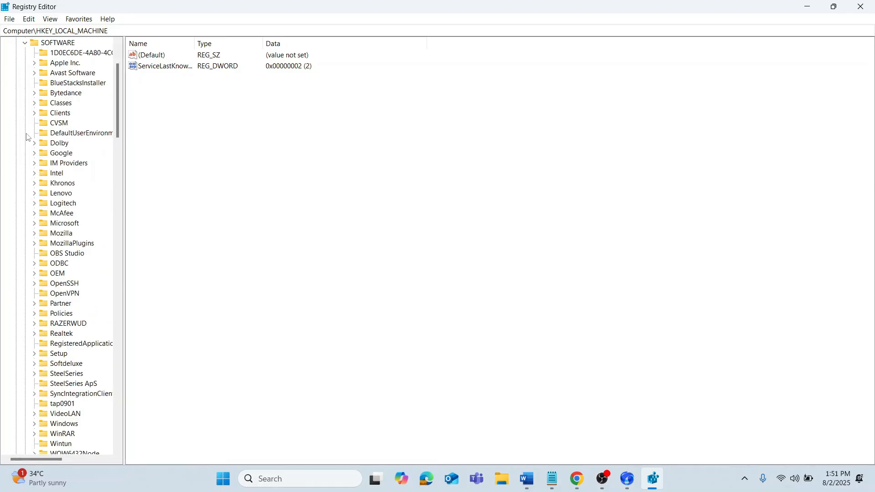
mouse_move(85, 131)
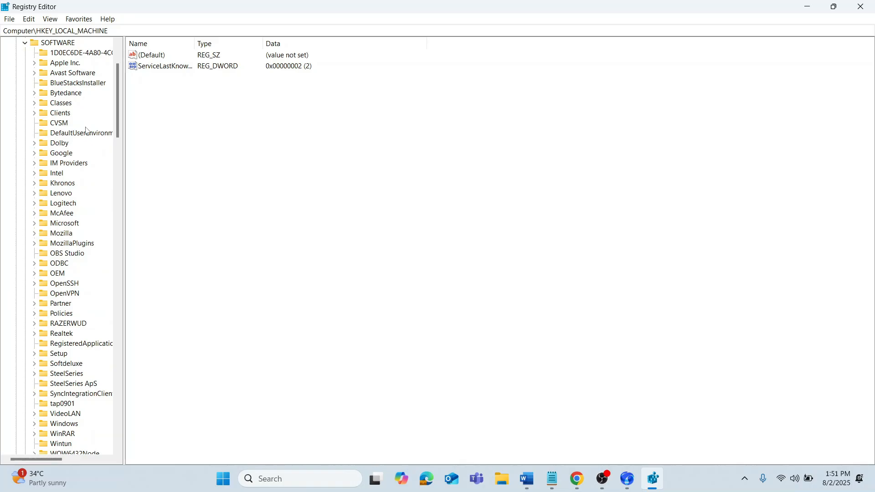
mouse_move(70, 141)
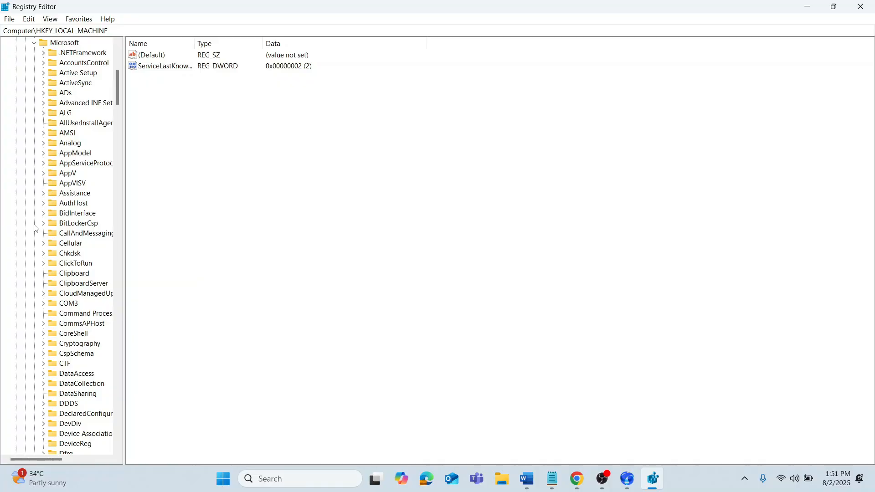
mouse_move(78, 248)
text(\SOFTWARE\Microsoft\Windows NT\CurrentVersion)
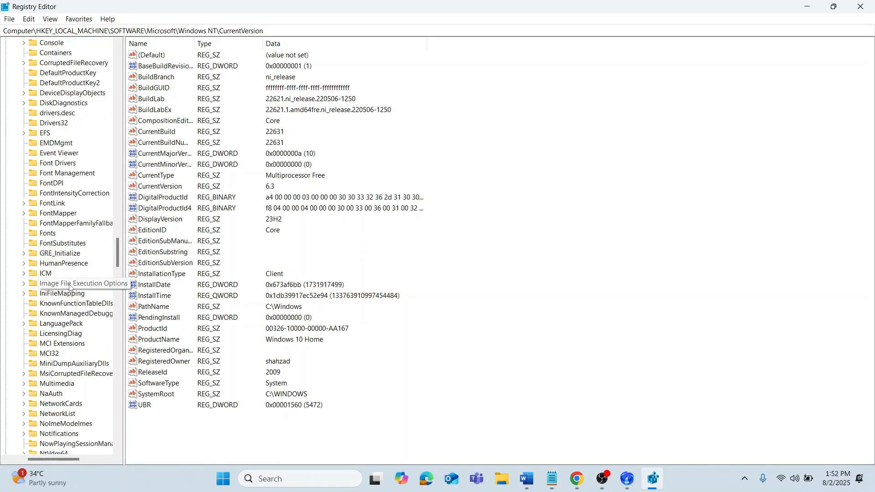
Show the Image File Execution Options subkeys, then bring up the Start menu power options to restart.
click(84, 283)
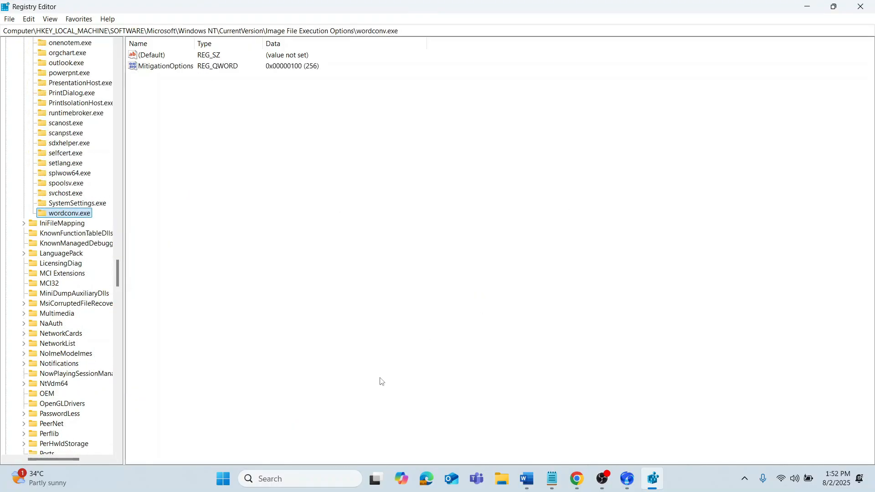
click(223, 479)
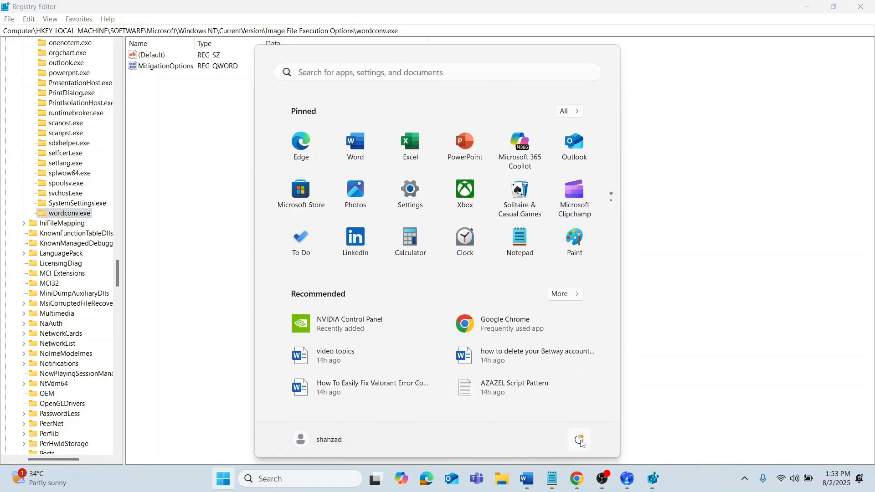
click(580, 440)
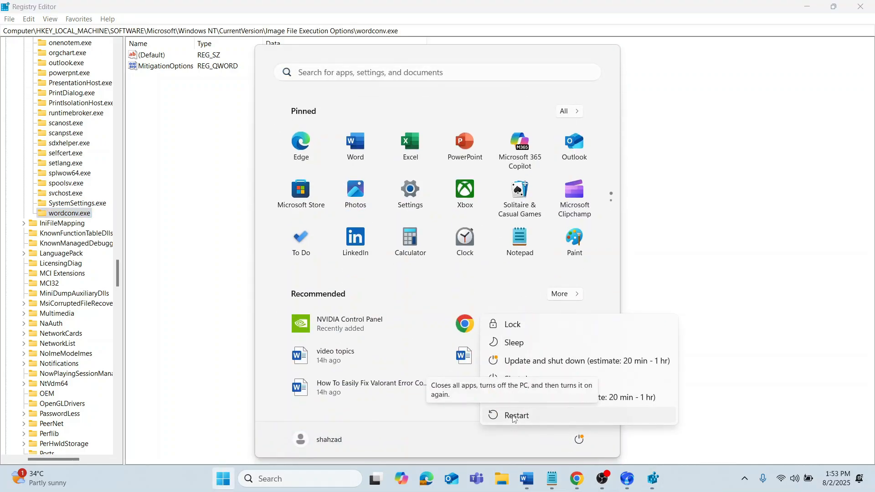